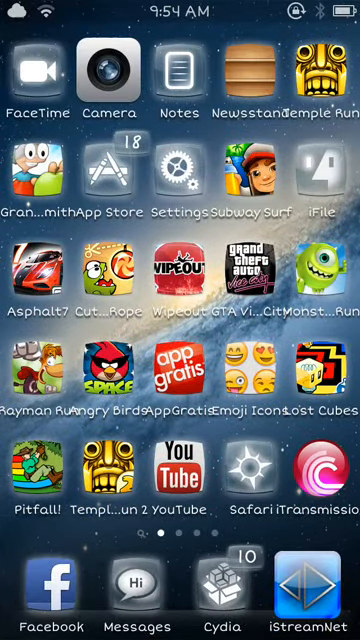
# Launch iFile, browse /var/mobile/Applications and bring up the file manager preferences.
pyautogui.click(324, 182)
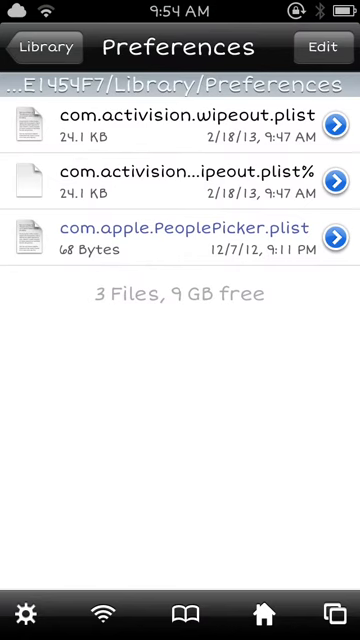
pyautogui.click(40, 48)
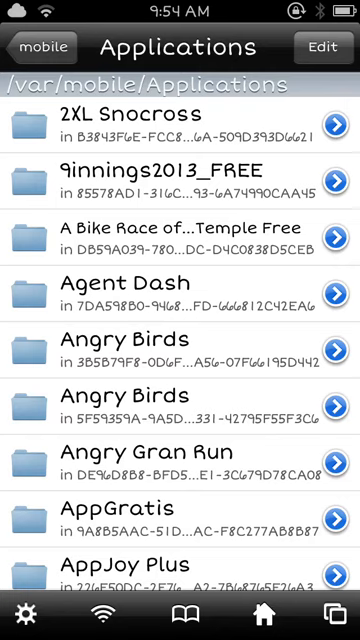
pyautogui.scroll(-3)
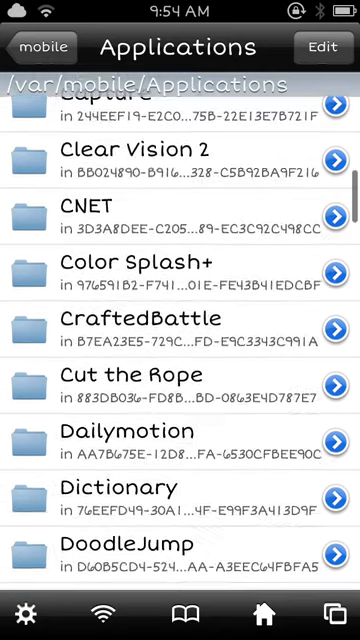
pyautogui.scroll(-3)
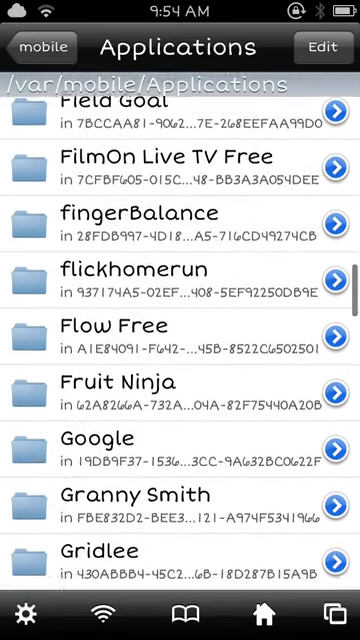
pyautogui.click(36, 610)
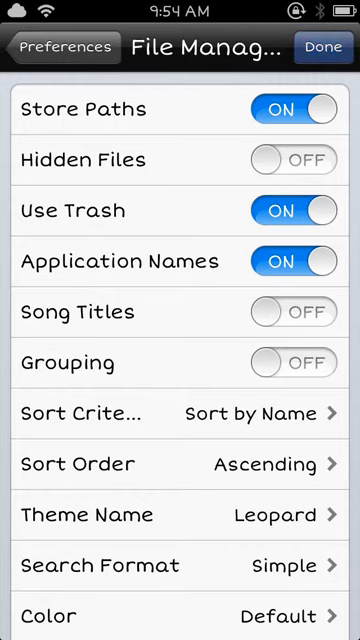
# Leave settings and open the Wipeout app's folder to reach com.activision.wipeout.plist.
pyautogui.click(320, 46)
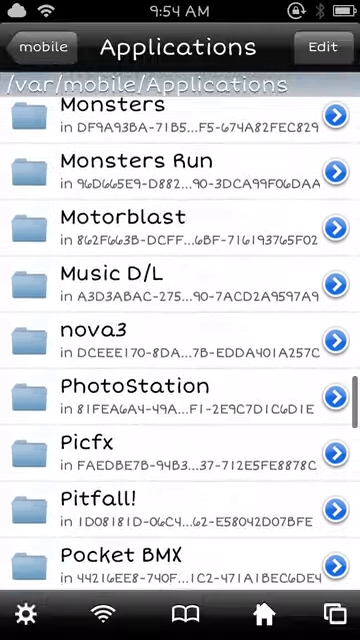
pyautogui.scroll(-3)
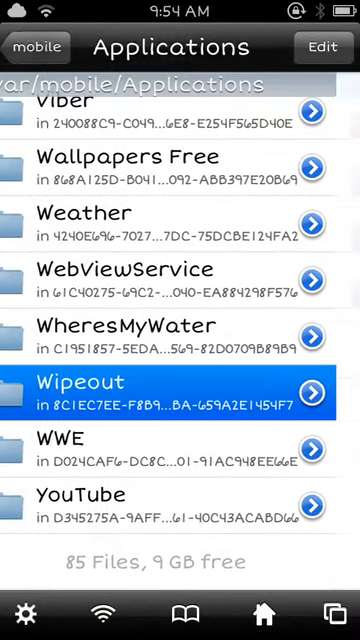
pyautogui.click(180, 400)
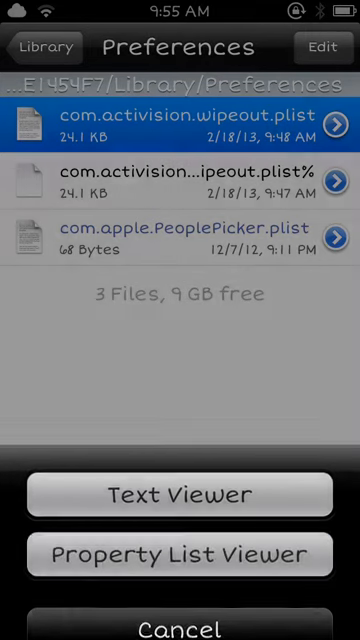
# View the plist in the Property List Viewer and set Ballsy Buck.value to 2345657.
pyautogui.click(180, 552)
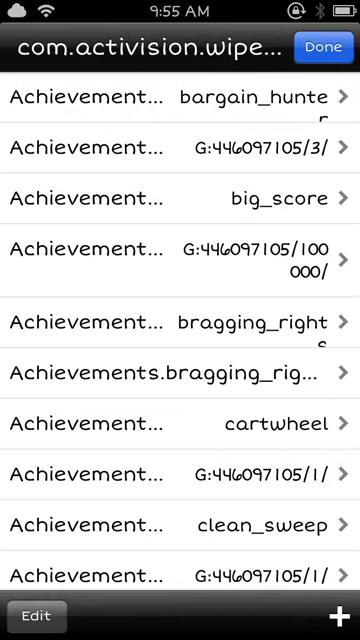
pyautogui.scroll(-3)
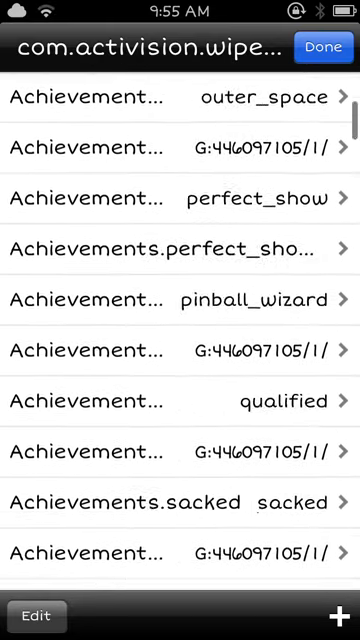
pyautogui.scroll(-3)
pyautogui.write('2345657')
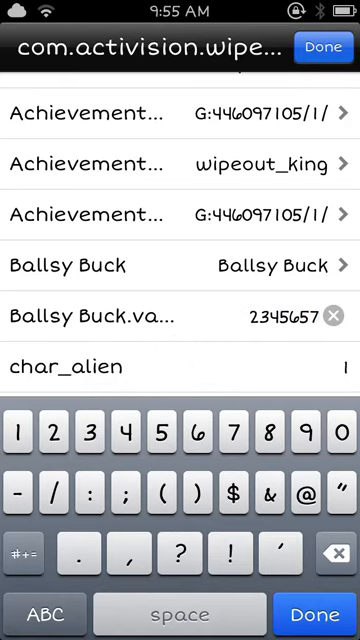
pyautogui.scroll(3)
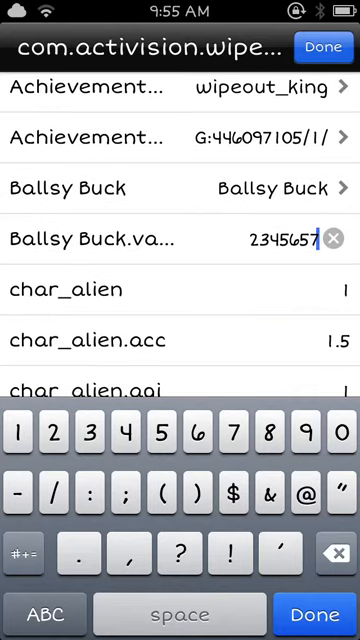
pyautogui.click(324, 46)
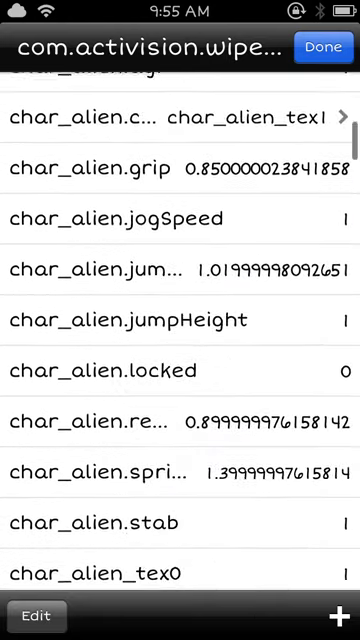
# Change Items.HCItems.BonusMultiplier from 561 to 545.
pyautogui.scroll(-3)
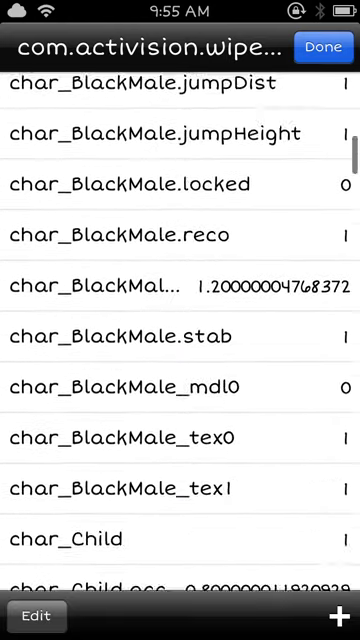
pyautogui.scroll(-3)
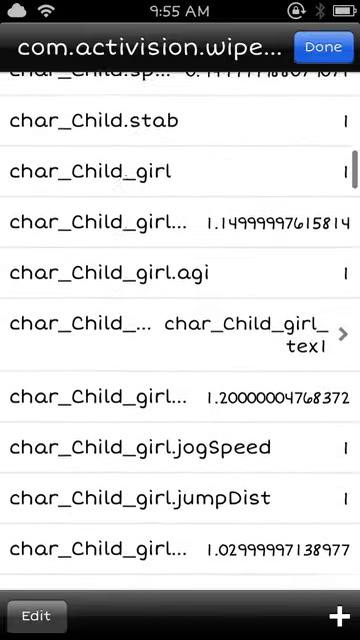
pyautogui.scroll(-3)
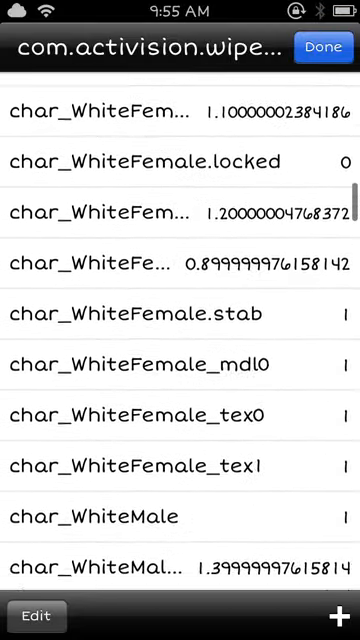
pyautogui.scroll(3)
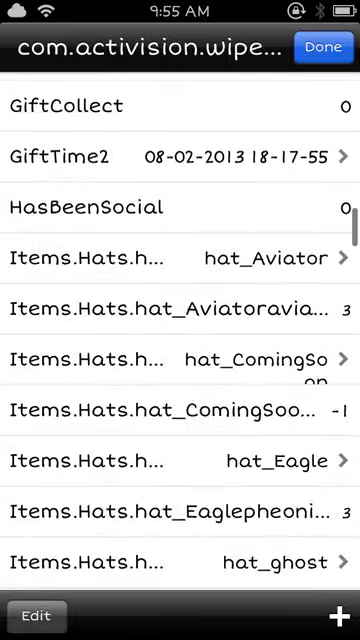
pyautogui.scroll(-3)
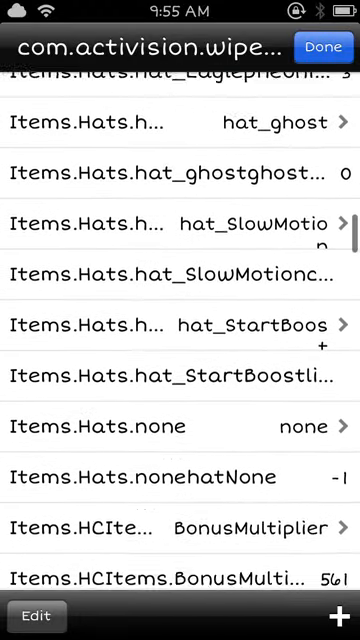
pyautogui.scroll(-3)
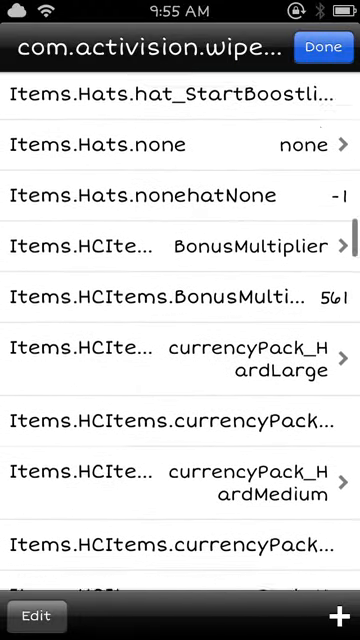
pyautogui.scroll(3)
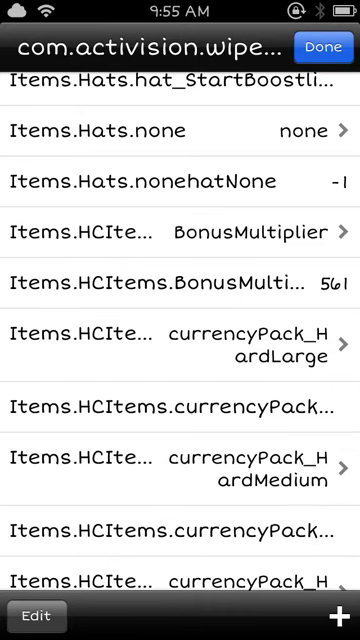
pyautogui.scroll(3)
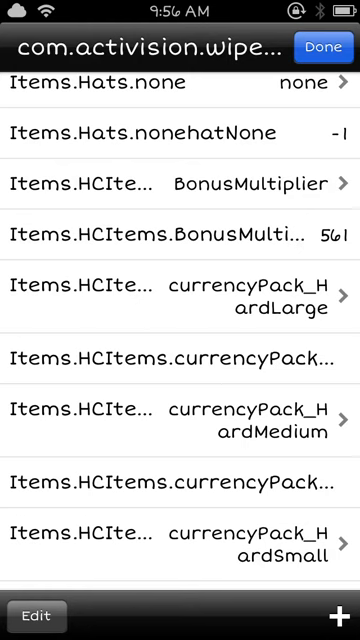
pyautogui.click(36, 616)
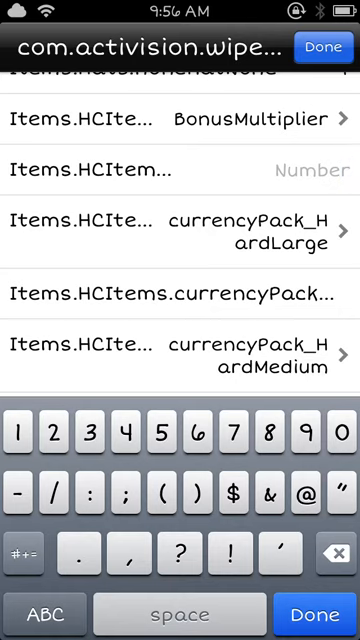
pyautogui.write('545')
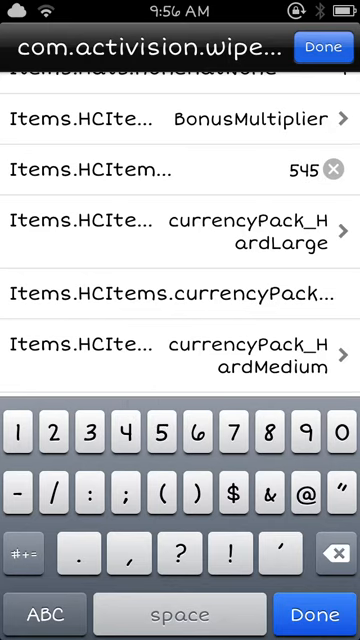
pyautogui.click(322, 46)
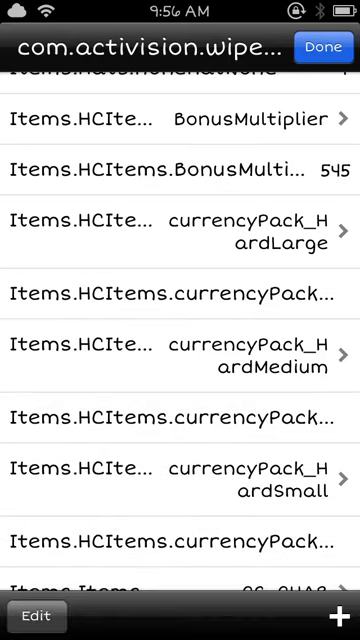
# Set Smallsy Coin.value to 7005678.
pyautogui.scroll(-3)
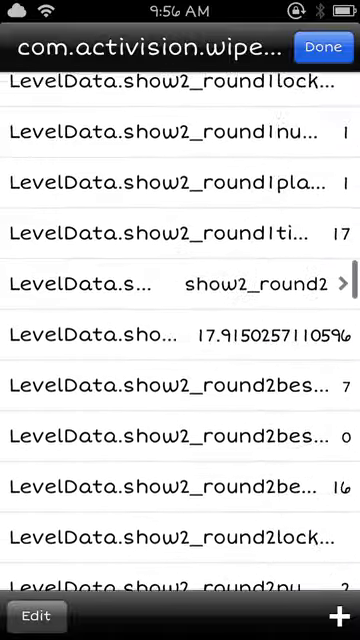
pyautogui.scroll(-3)
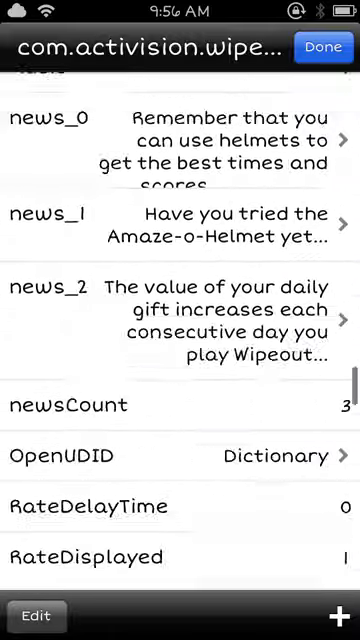
pyautogui.scroll(-3)
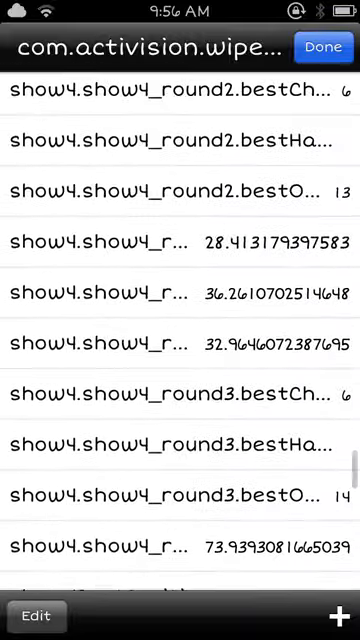
pyautogui.scroll(-3)
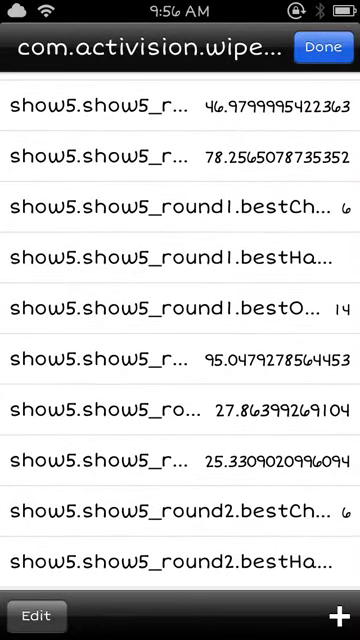
pyautogui.scroll(-3)
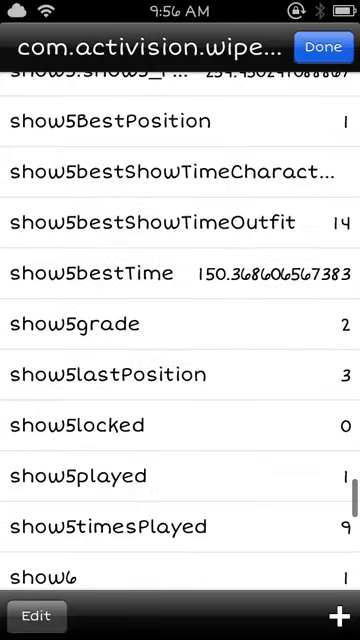
pyautogui.scroll(-3)
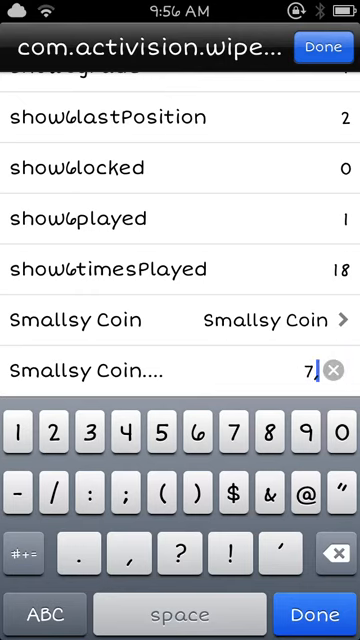
pyautogui.write('0000')
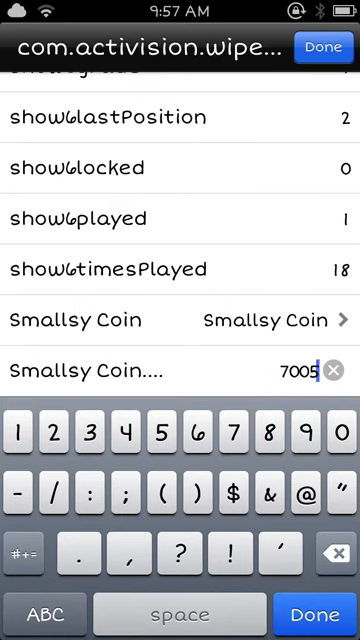
pyautogui.write('678')
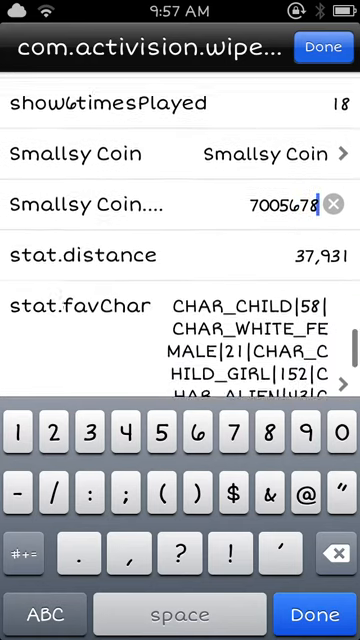
pyautogui.click(324, 48)
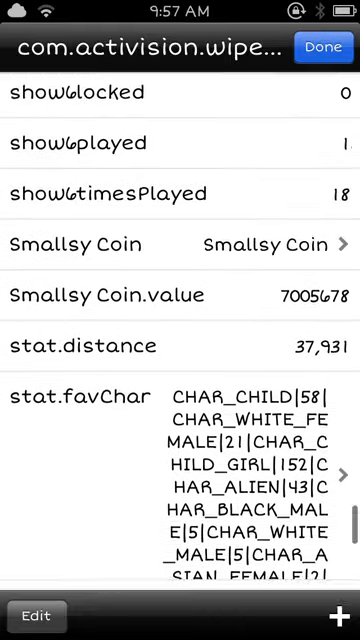
# Close the plist viewer and bring up Display Recorder's Stop Recording prompt.
pyautogui.click(318, 46)
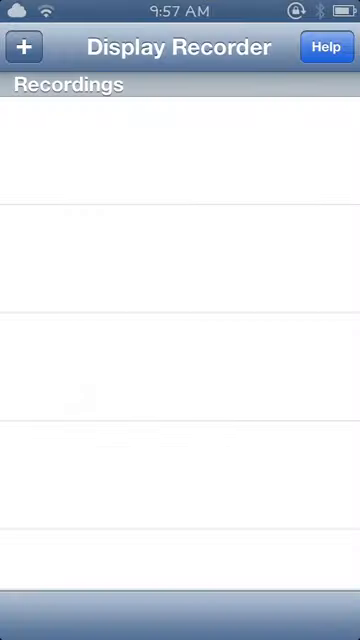
pyautogui.click(24, 48)
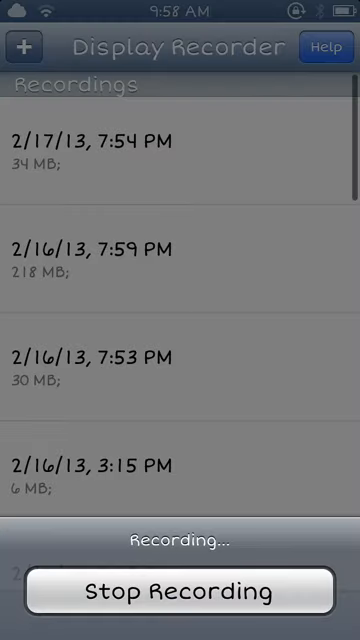